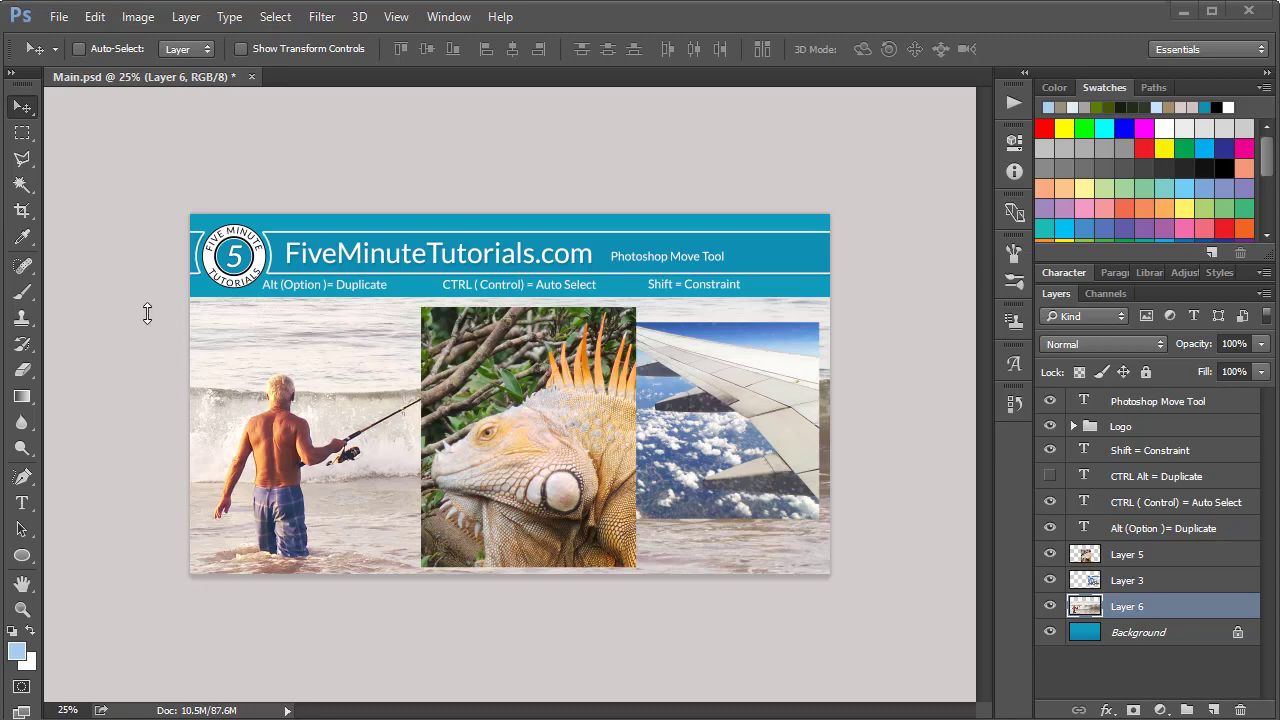
mouse_move(30, 110)
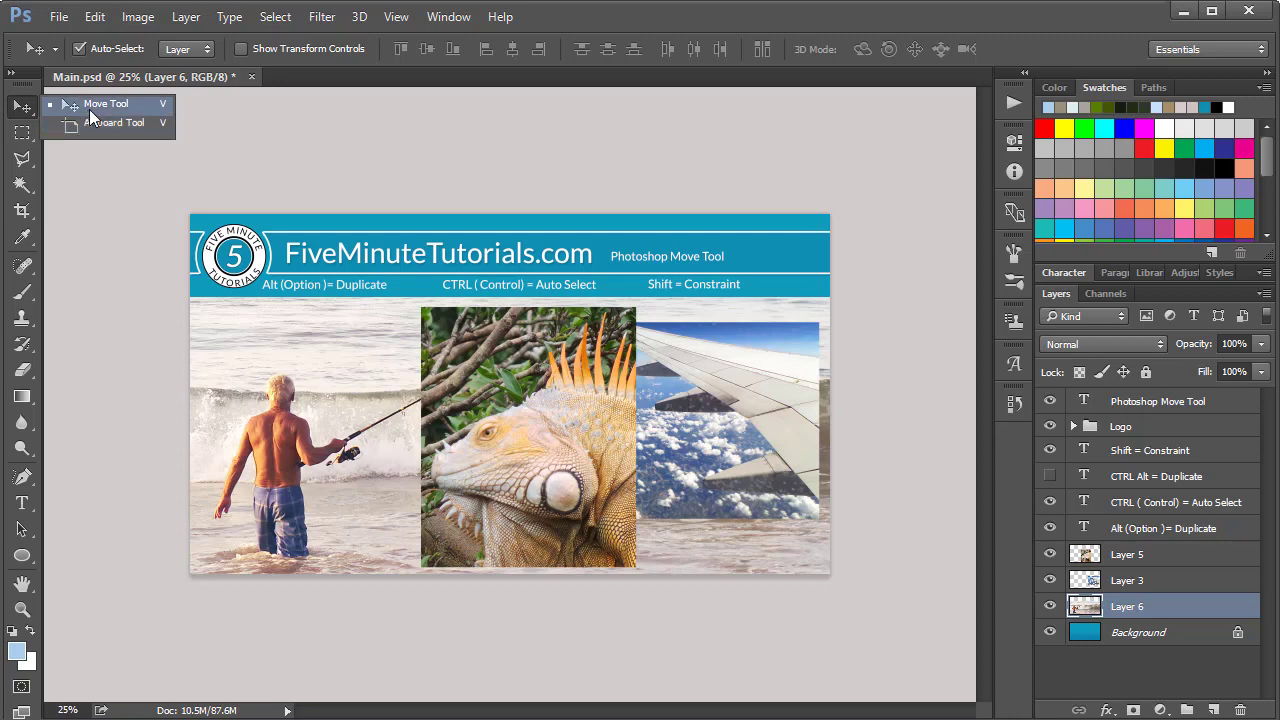
- Activate the Move Tool with layer auto-select and select the airplane wing photo's layer
click(106, 103)
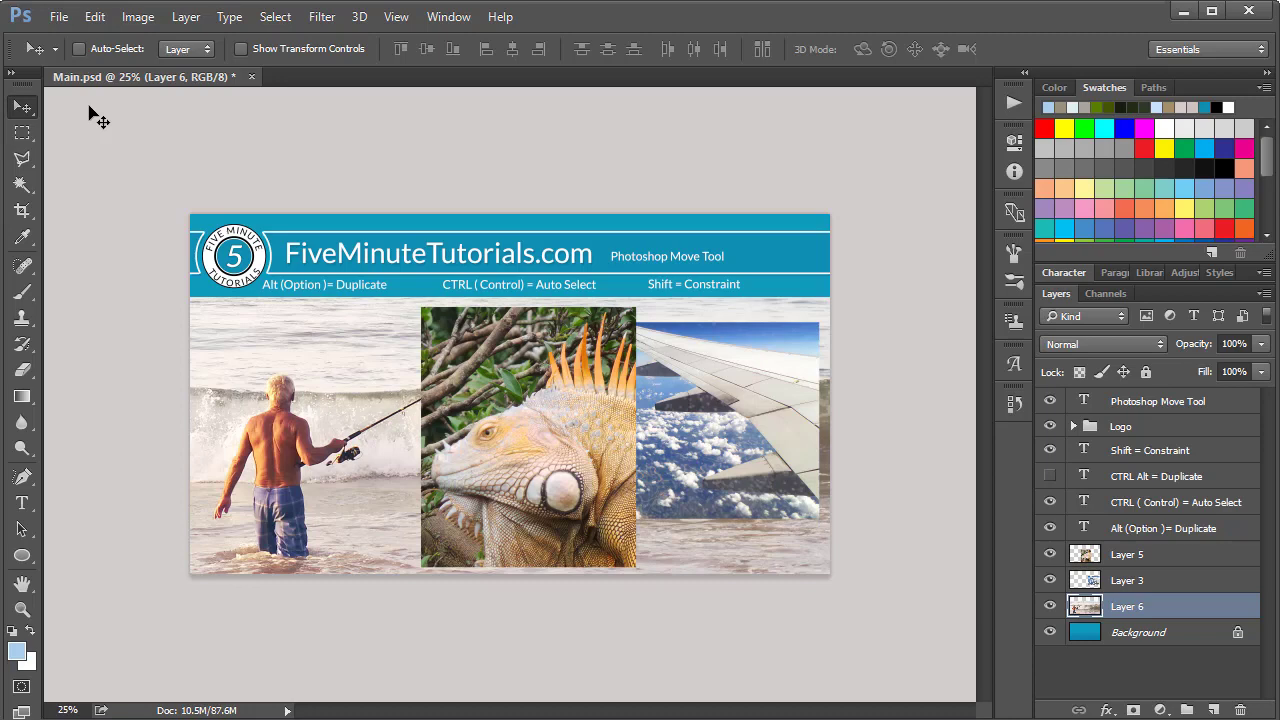
mouse_move(240, 280)
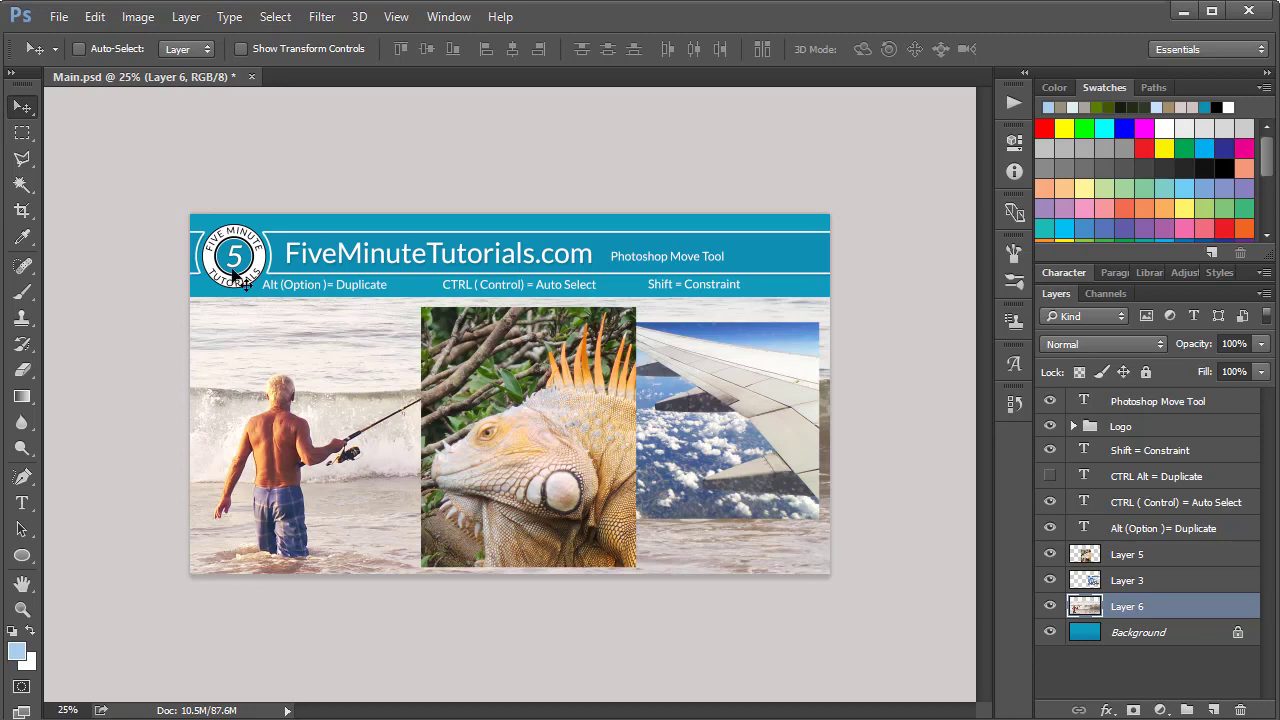
mouse_move(520, 375)
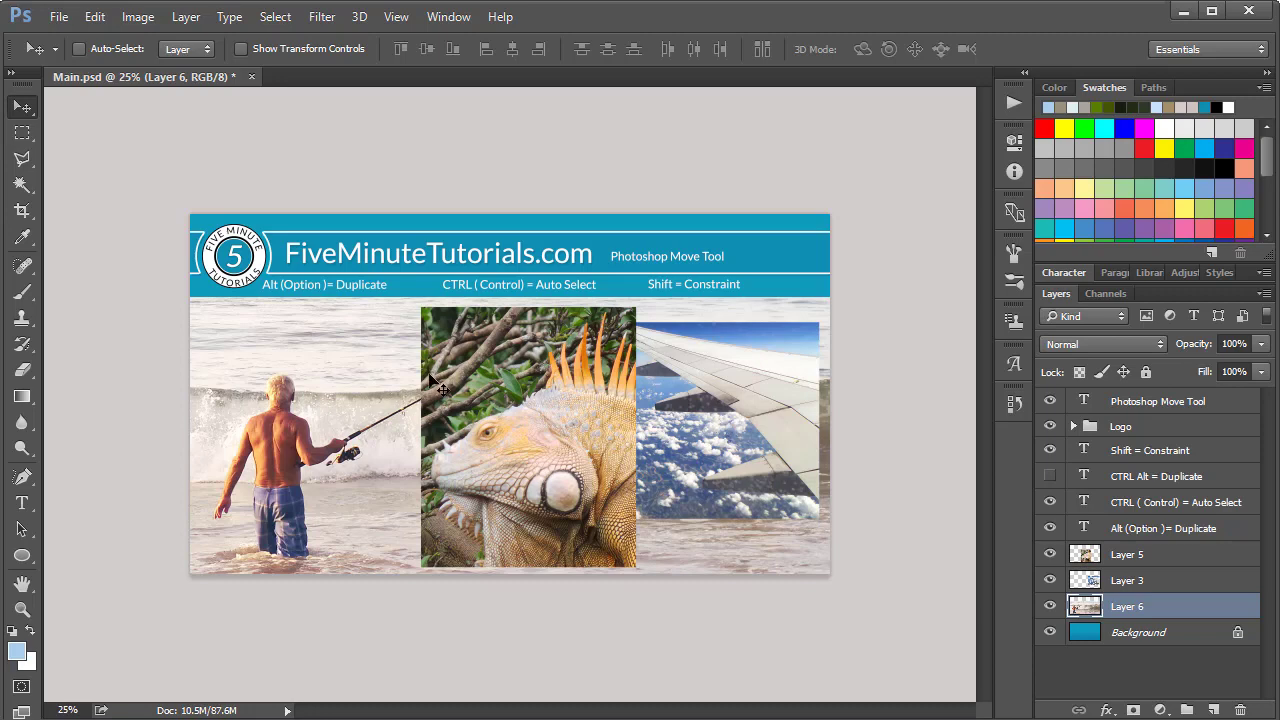
mouse_move(1148, 316)
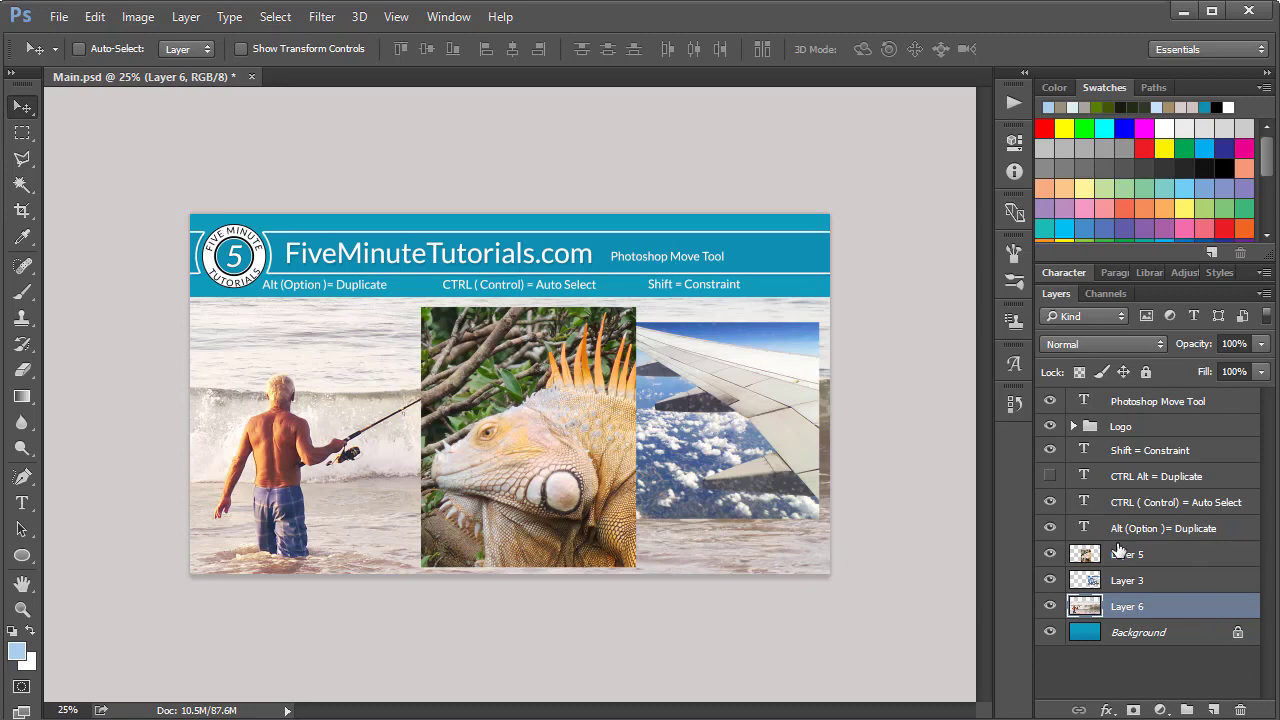
mouse_move(1128, 553)
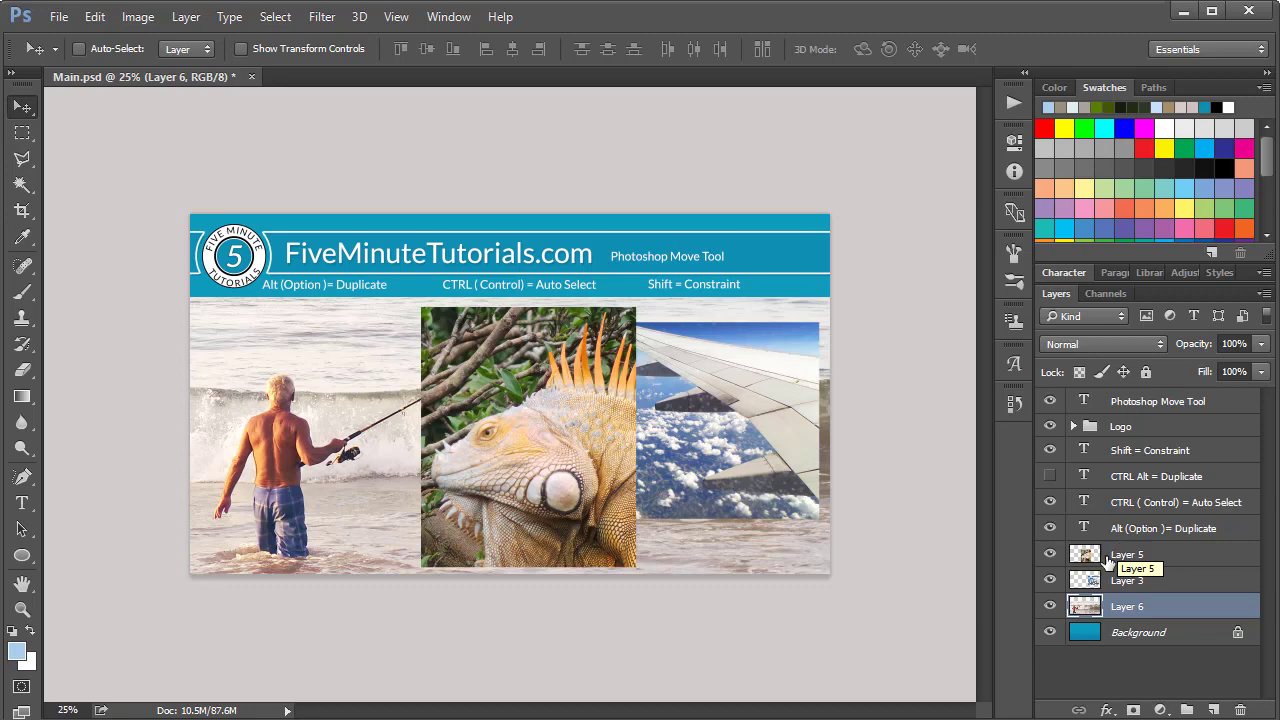
mouse_move(1100, 560)
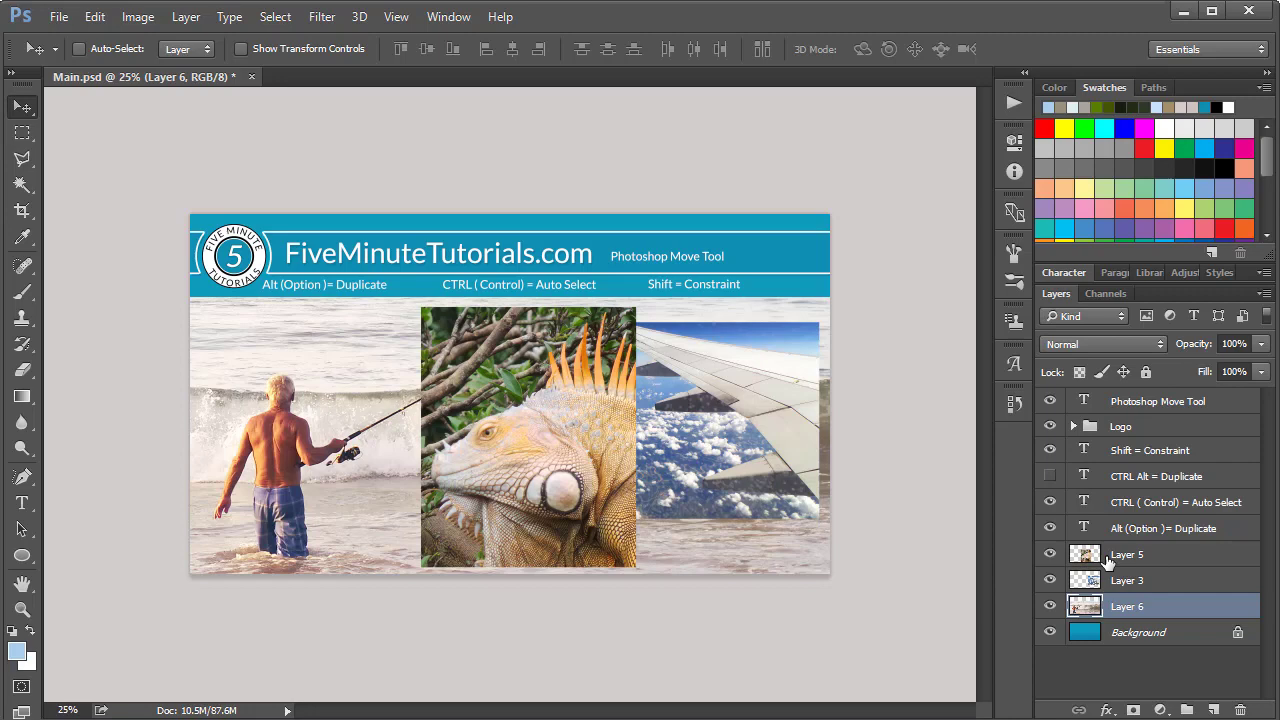
mouse_move(400, 450)
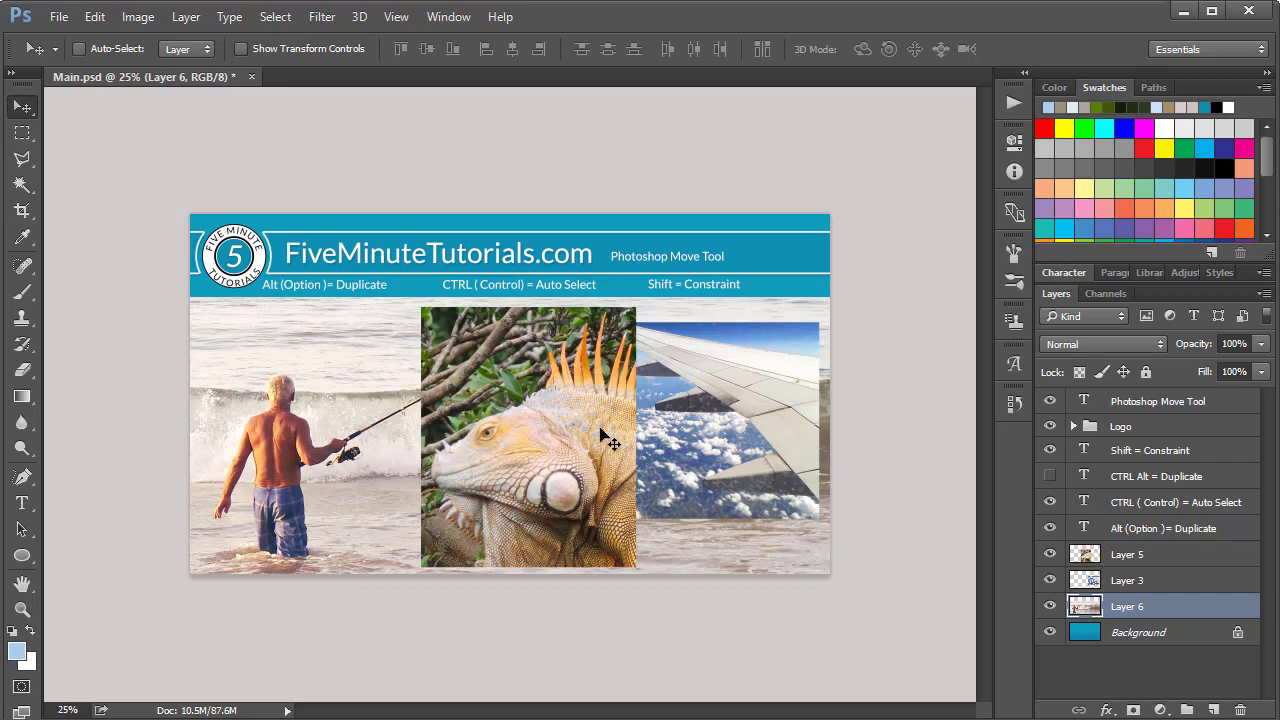
mouse_move(405, 438)
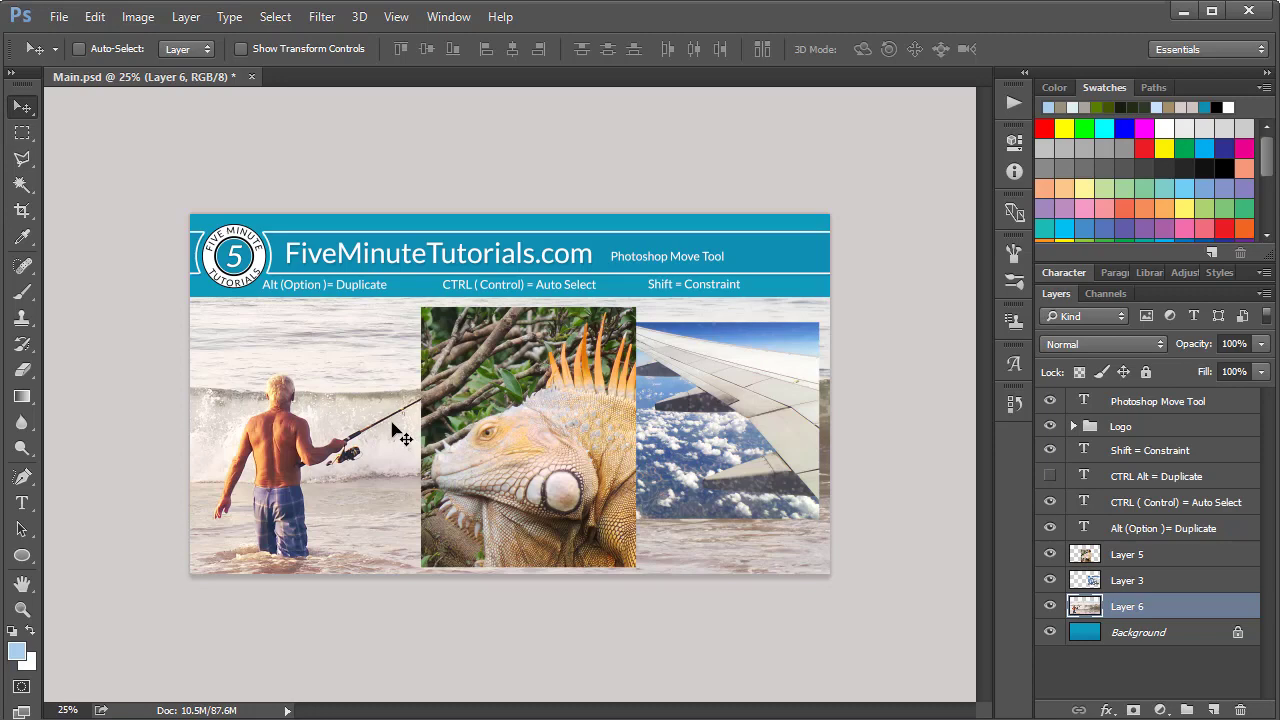
mouse_move(410, 408)
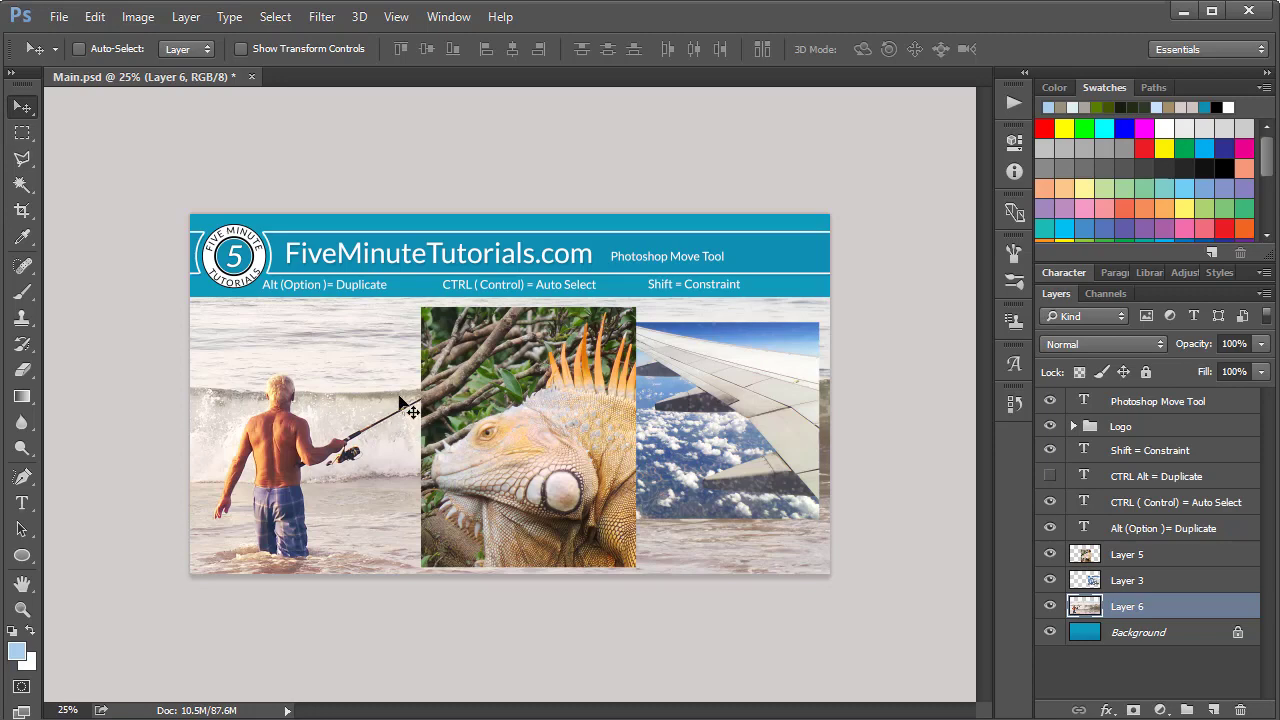
mouse_move(348, 340)
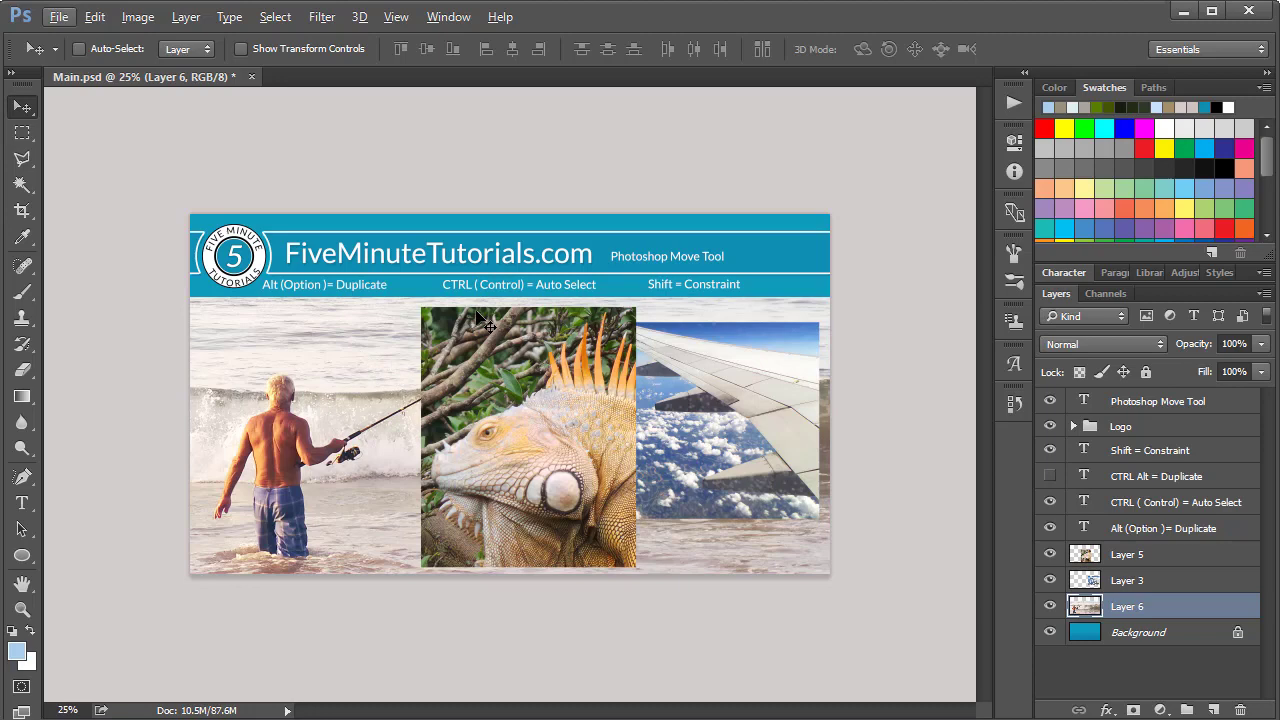
mouse_move(545, 425)
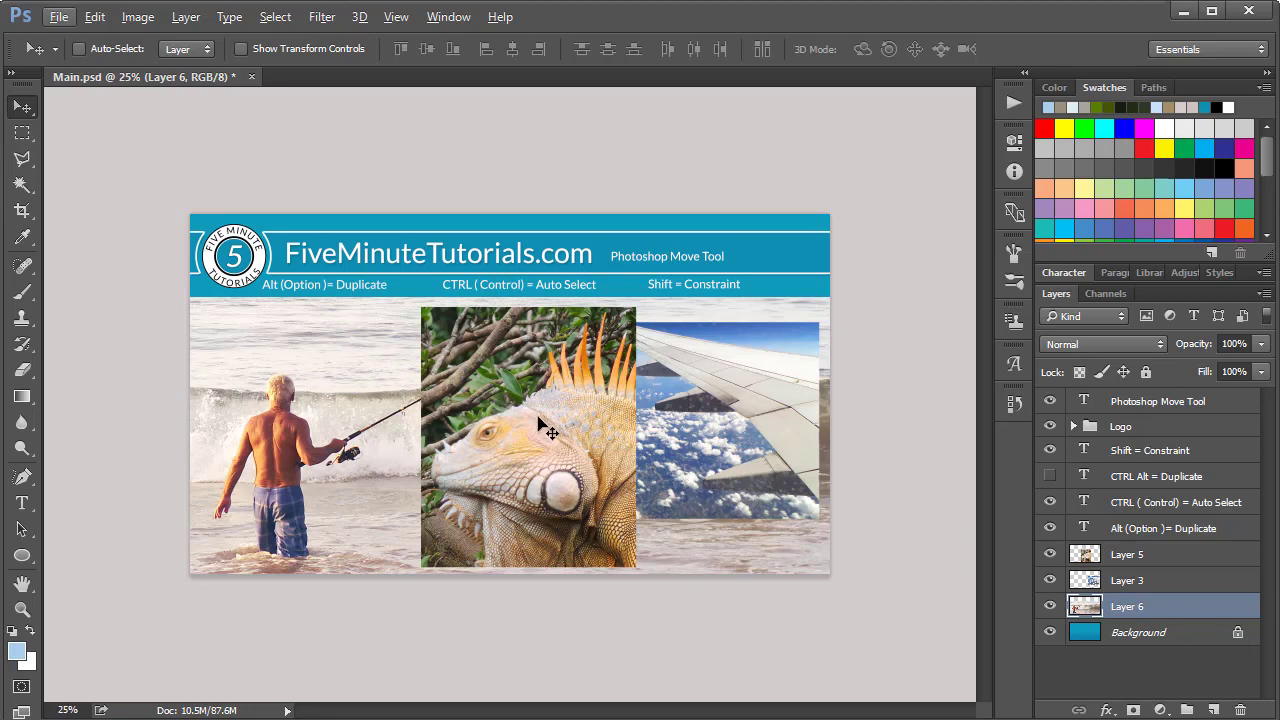
click(1127, 554)
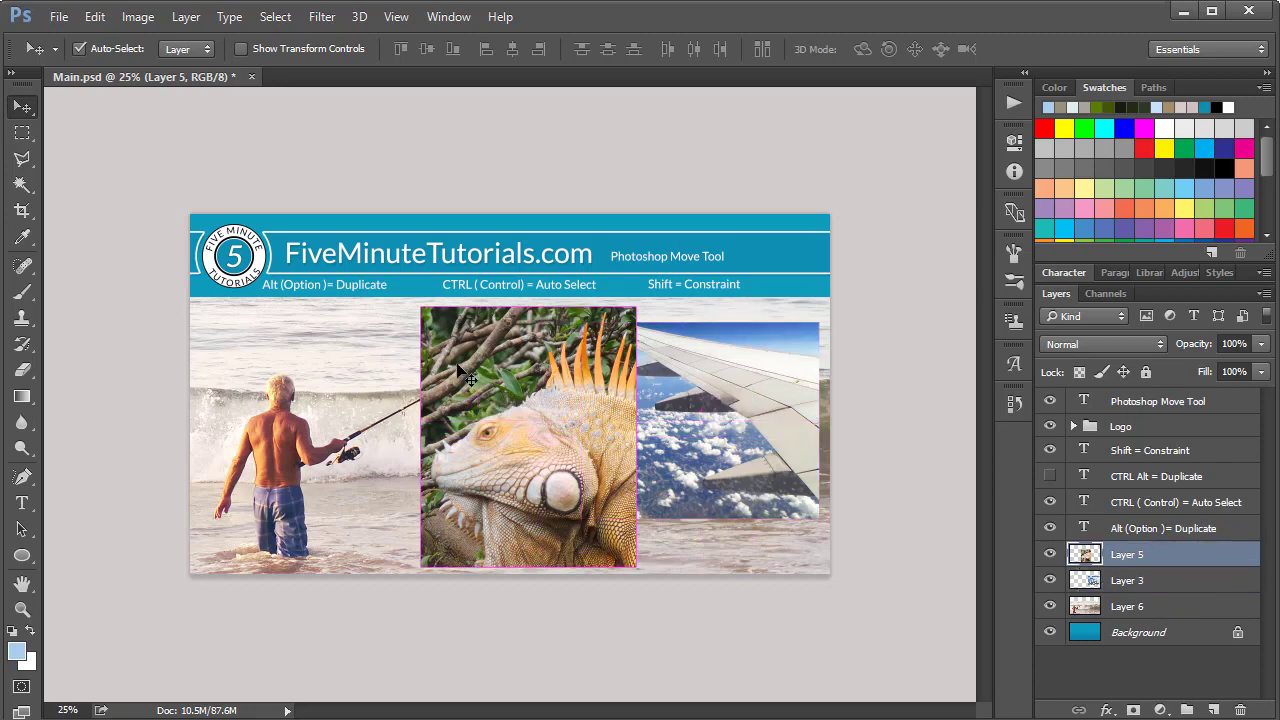
click(80, 48)
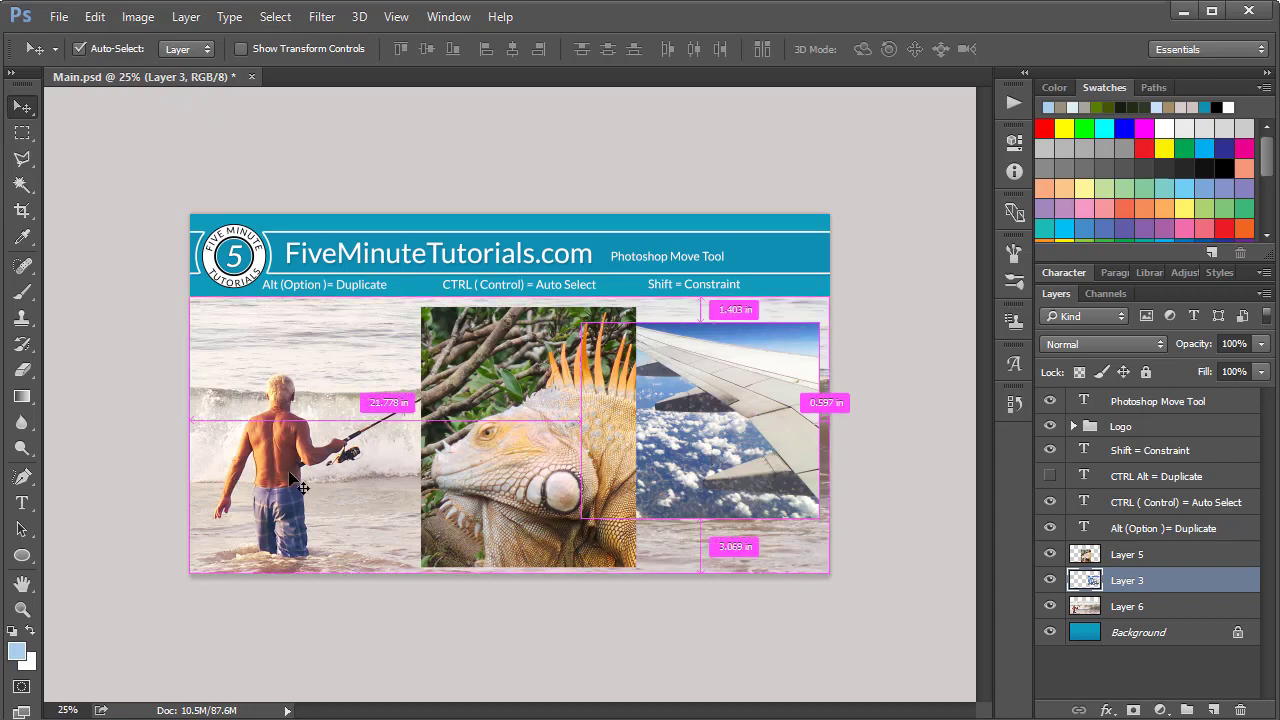
click(1127, 606)
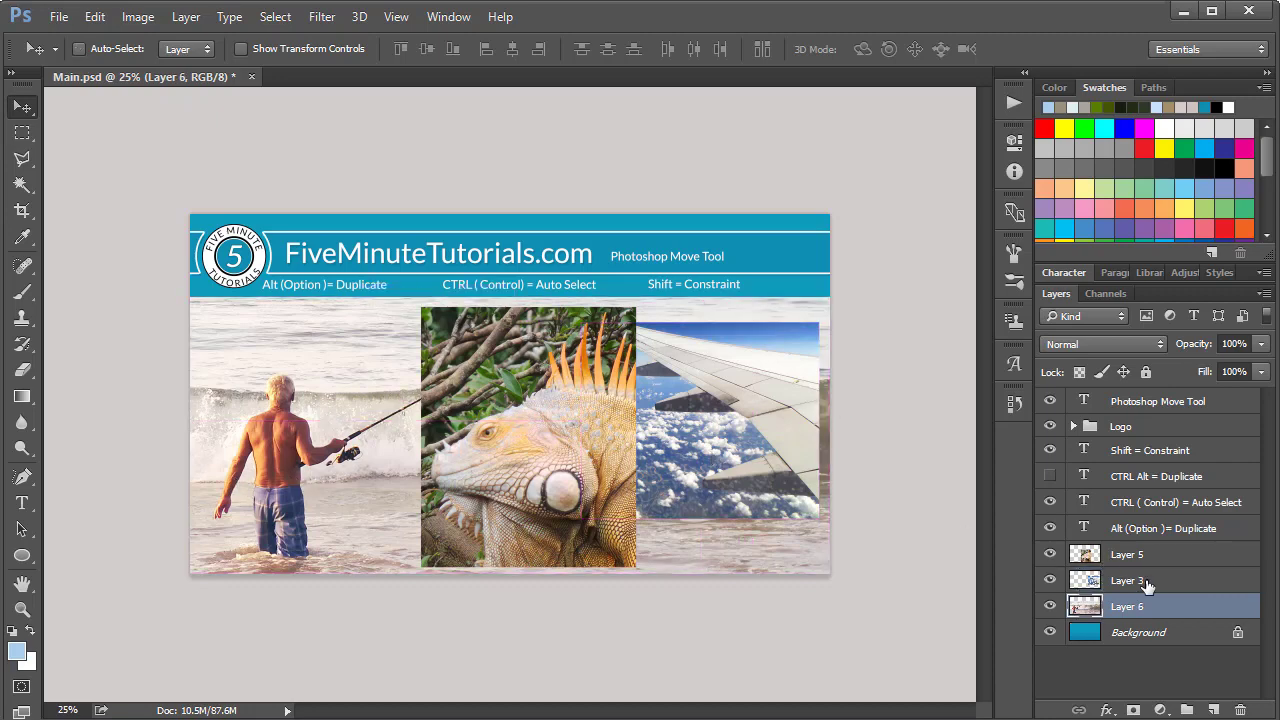
click(1127, 554)
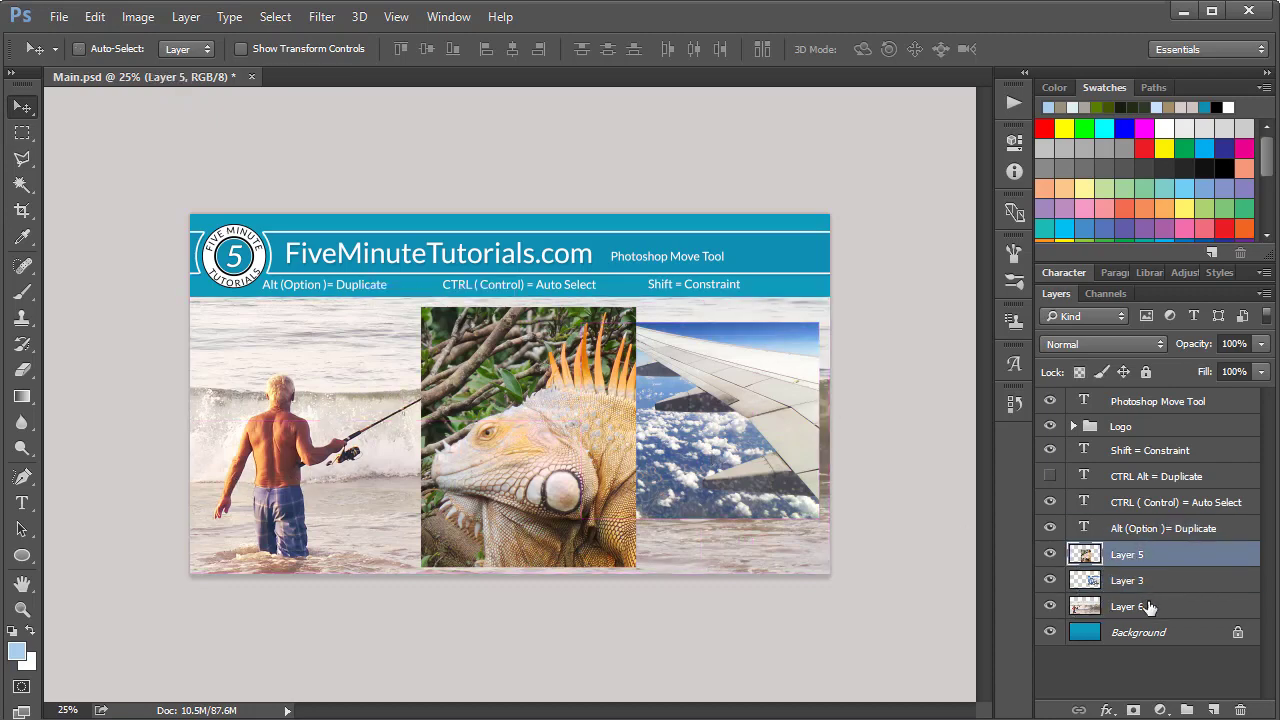
click(1127, 580)
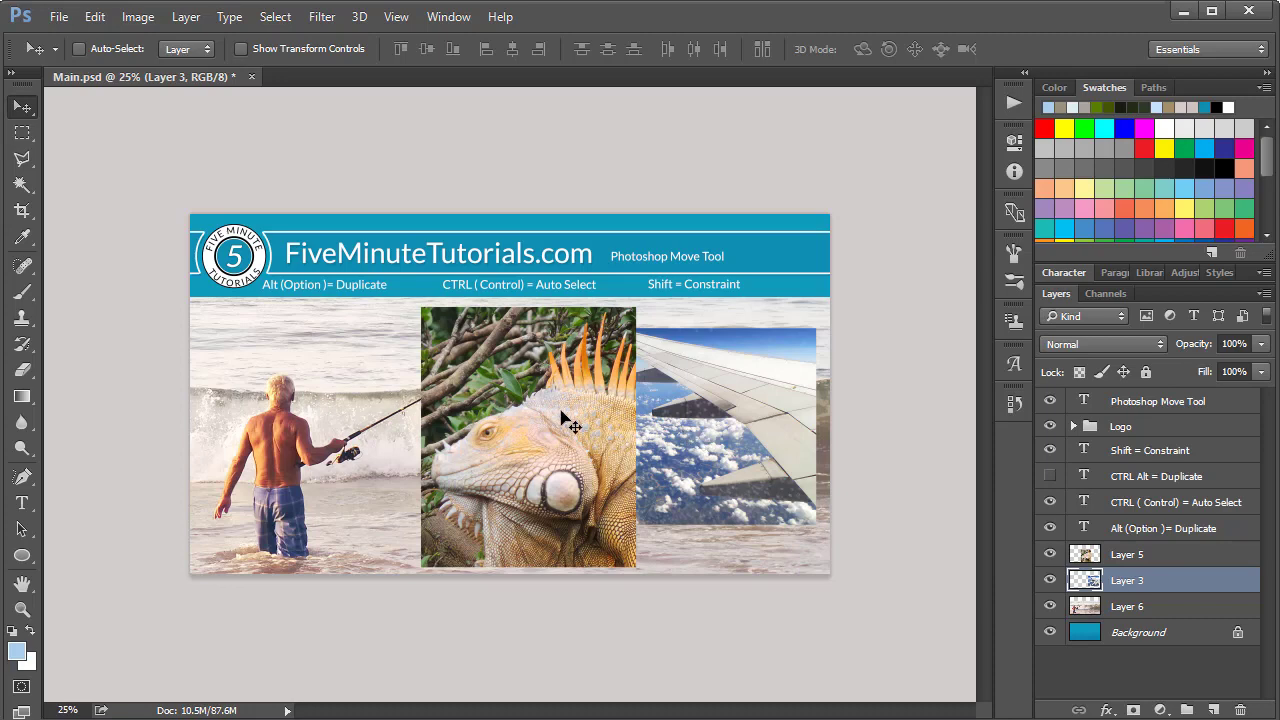
mouse_move(530, 420)
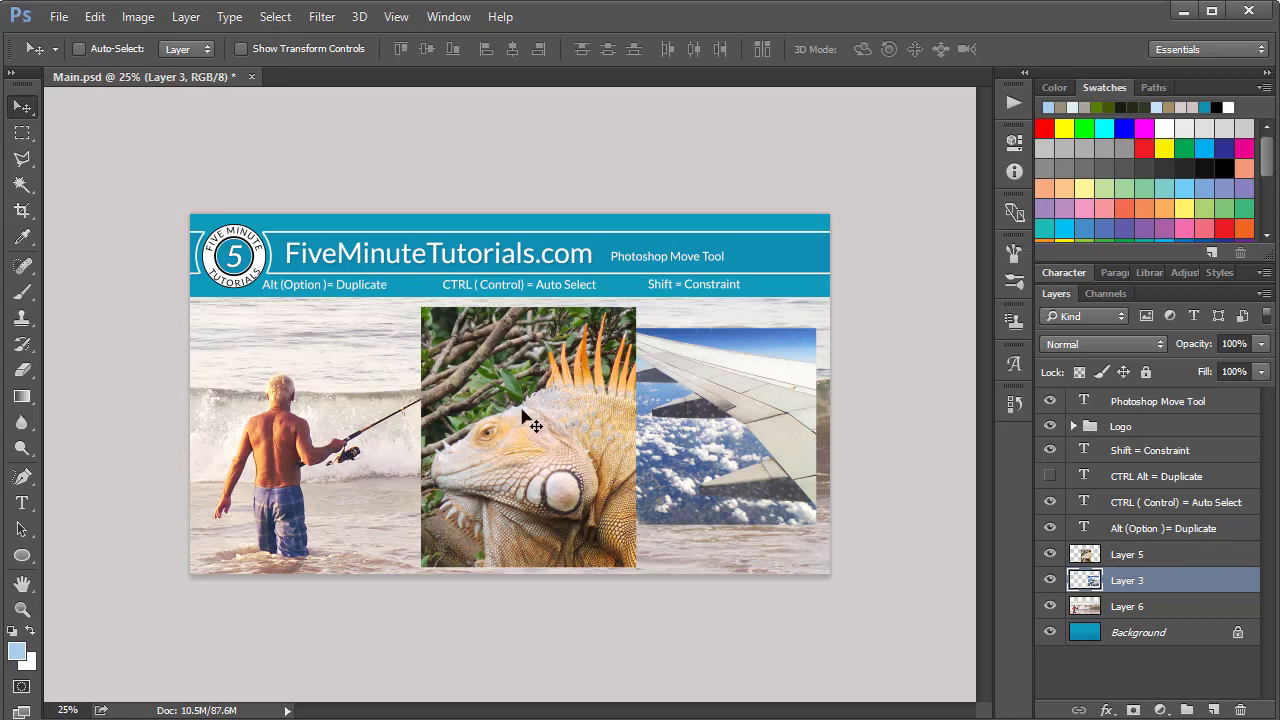
mouse_move(530, 418)
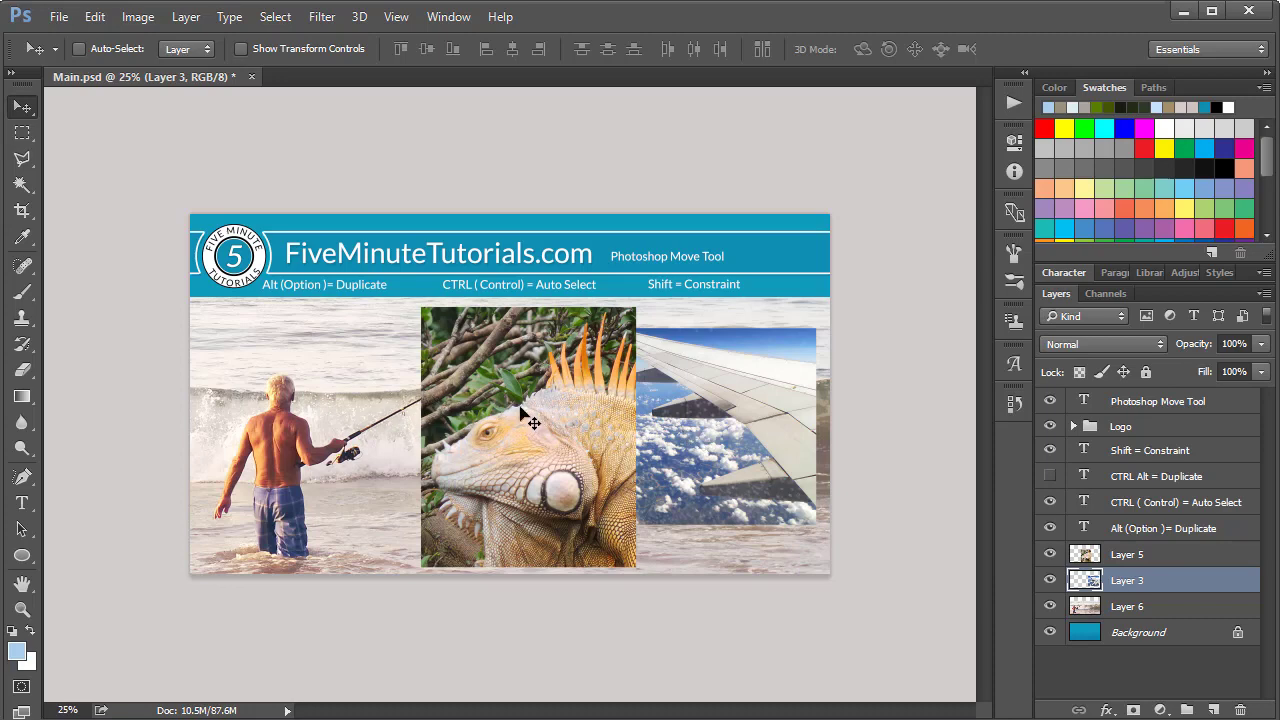
mouse_move(568, 420)
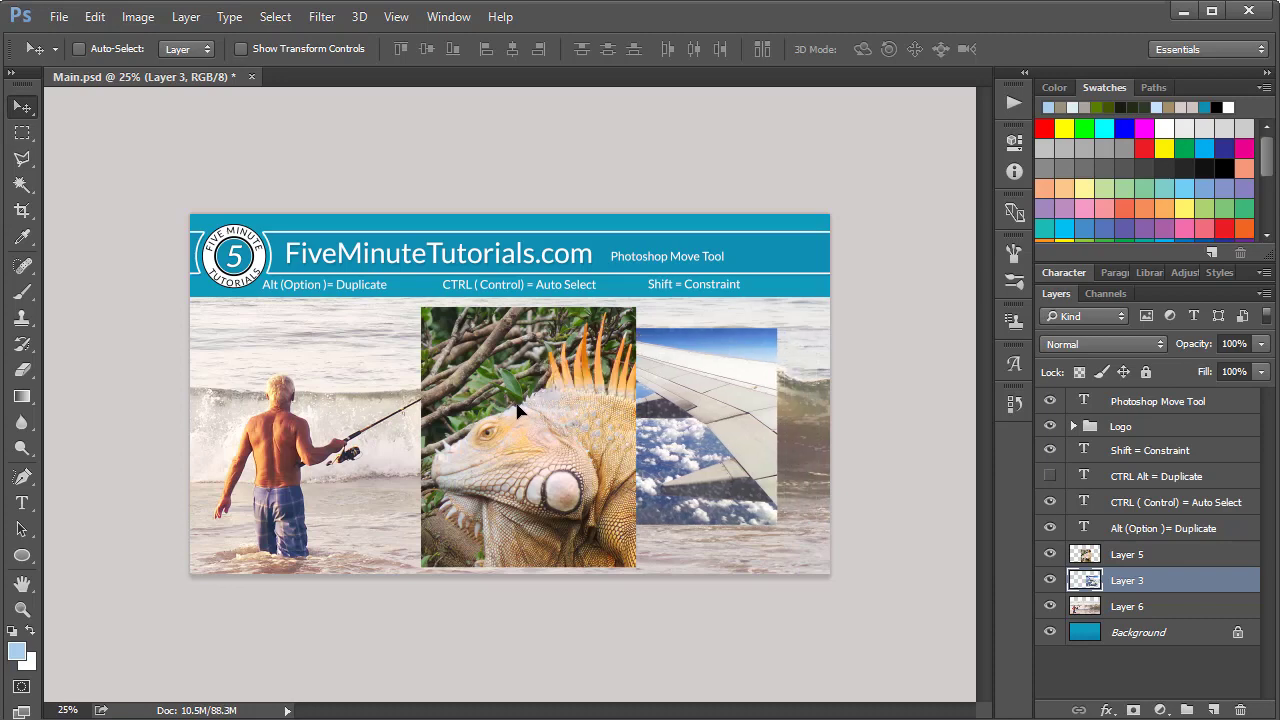
- Shift-drag the airplane photo left and back beside the iguana, then shift the iguana layer vertically
drag(705, 420, 605, 435)
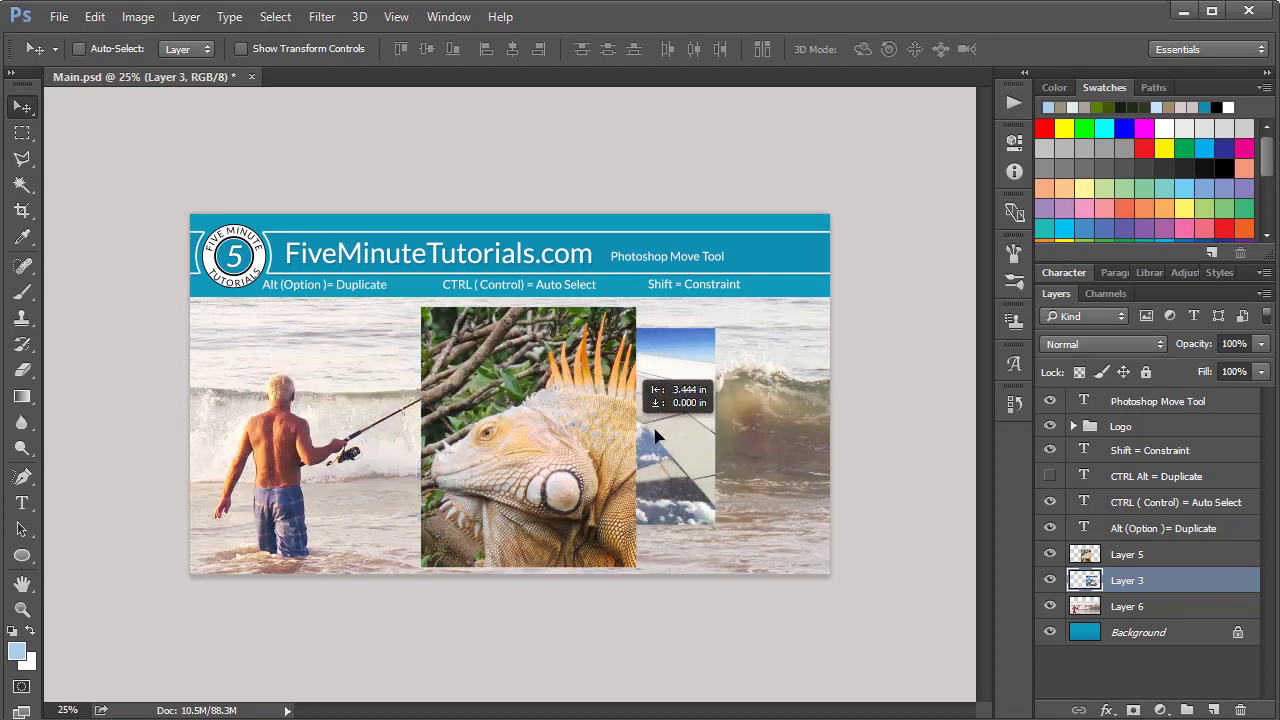
drag(658, 437, 600, 270)
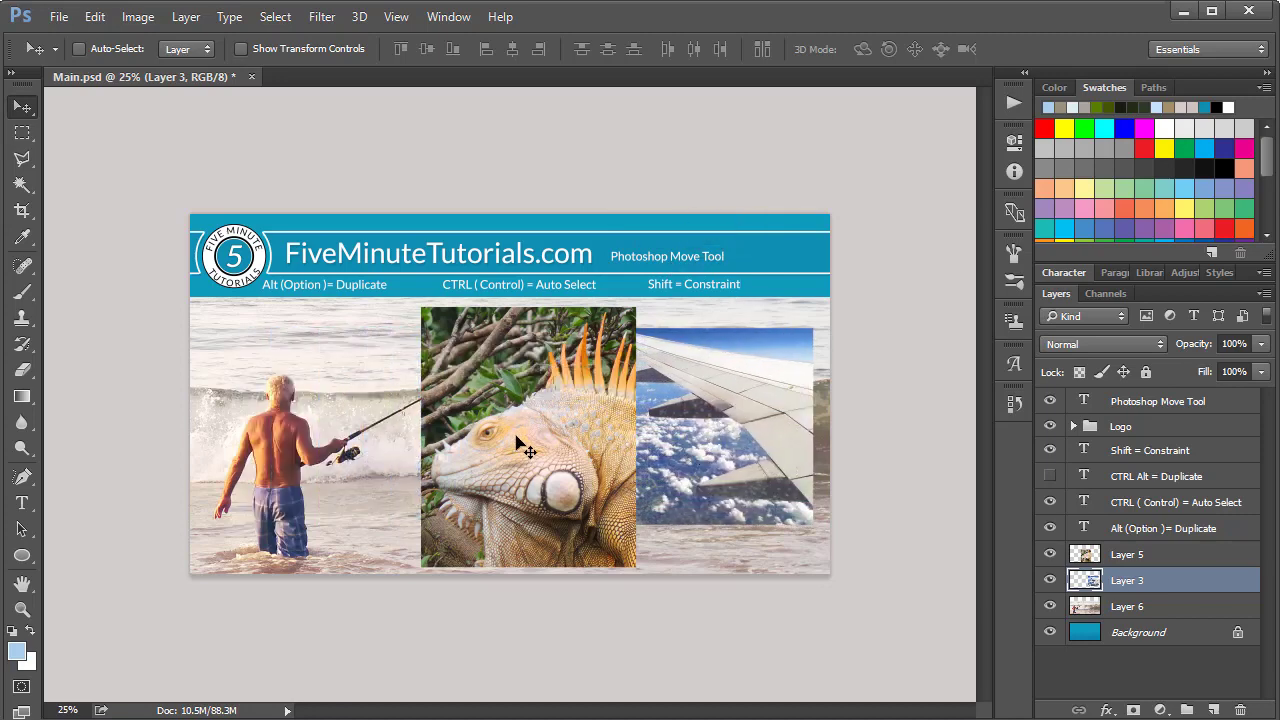
click(1127, 554)
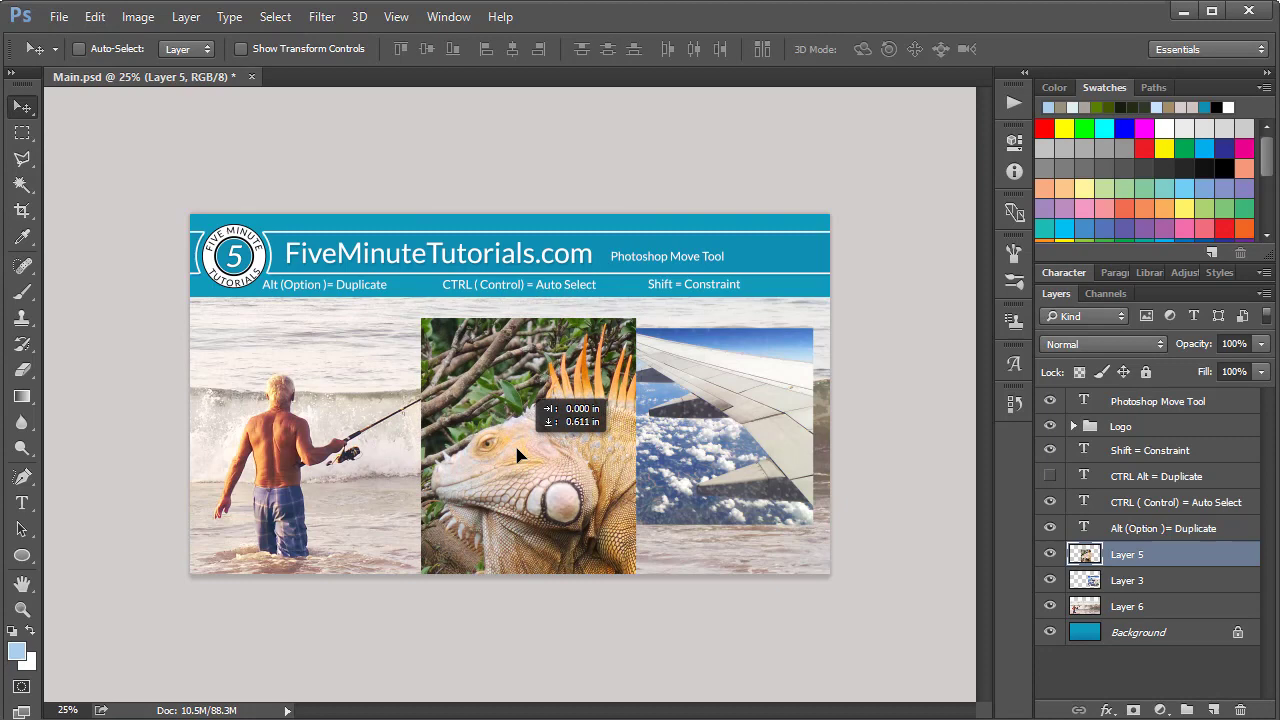
drag(520, 455, 360, 413)
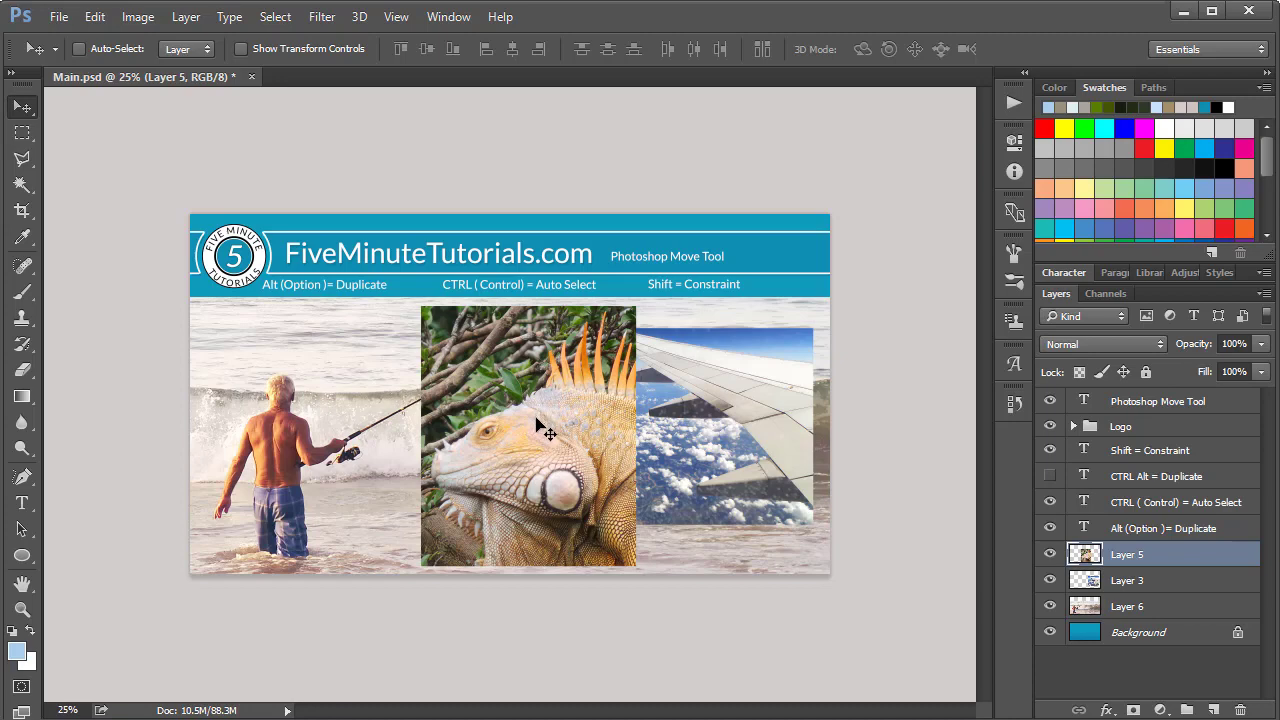
mouse_move(540, 425)
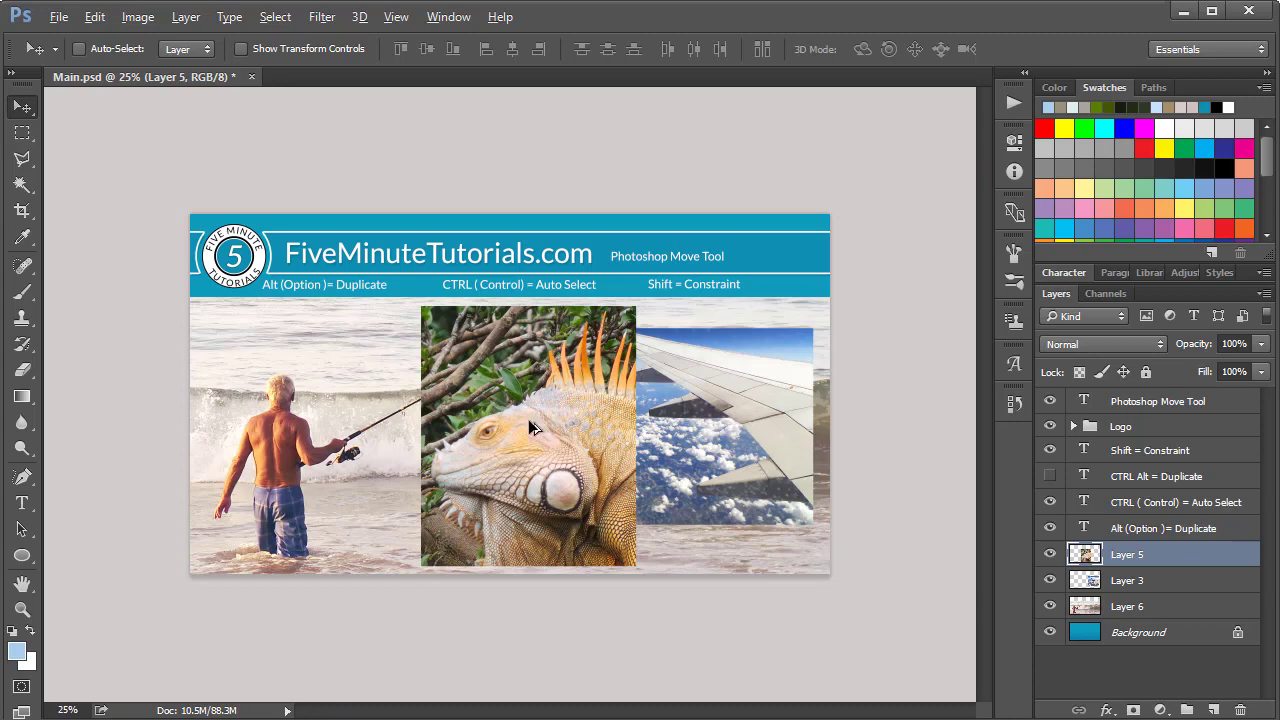
mouse_move(490, 428)
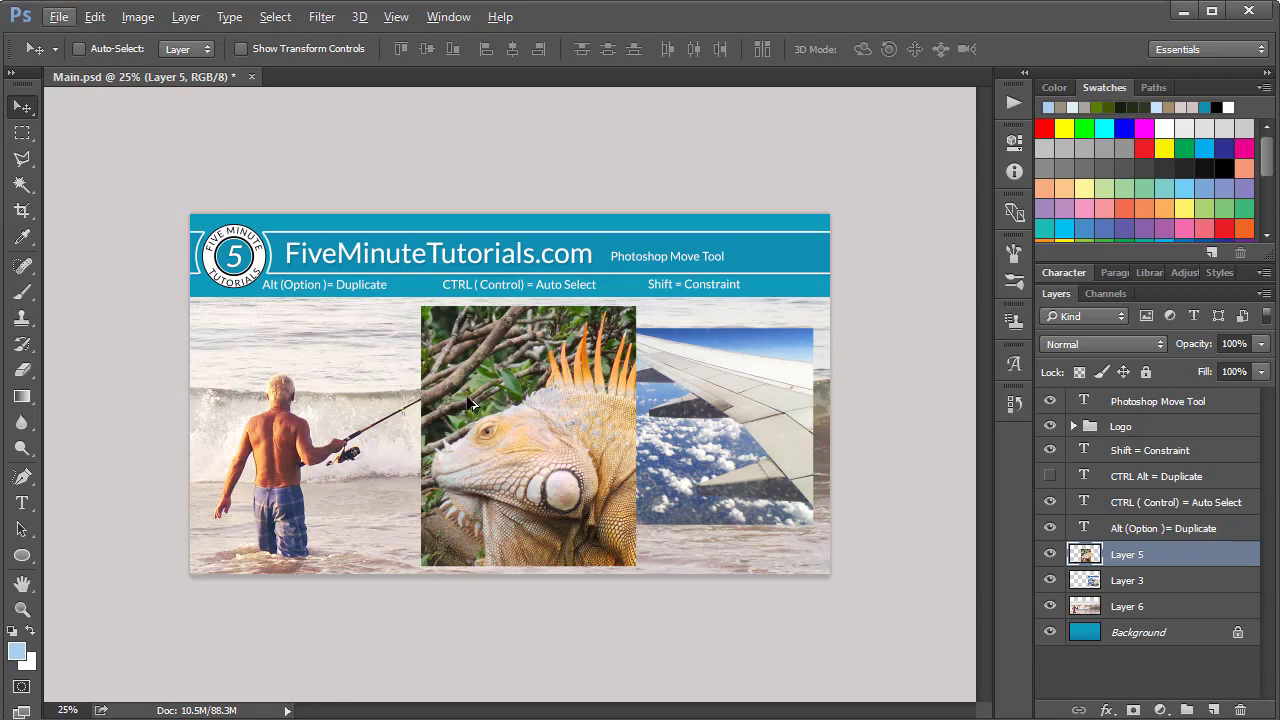
mouse_move(462, 388)
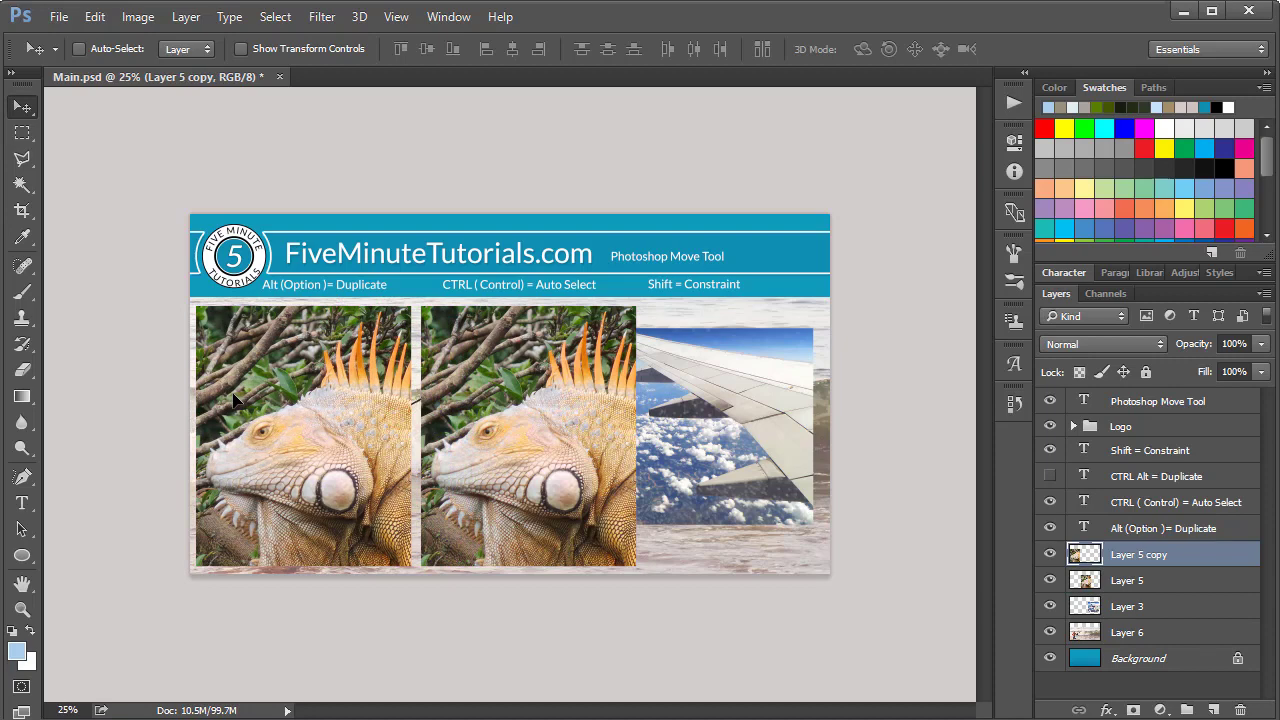
mouse_move(25, 108)
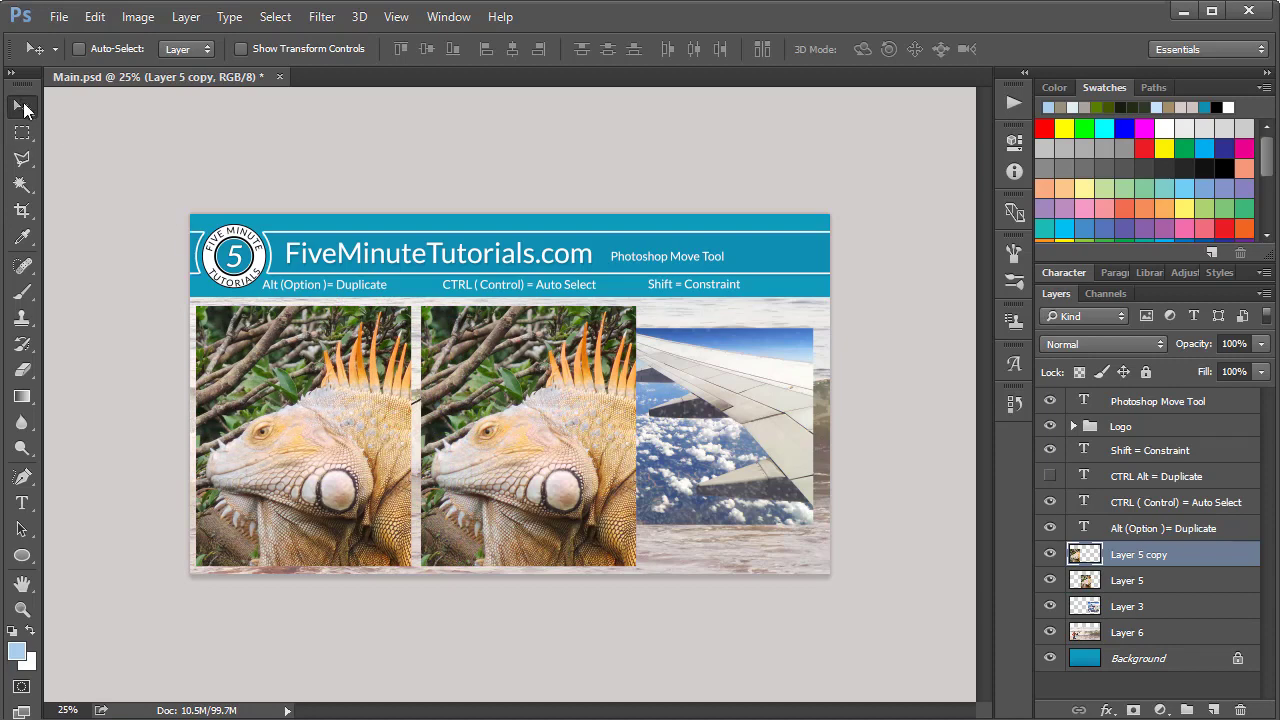
mouse_move(1127, 583)
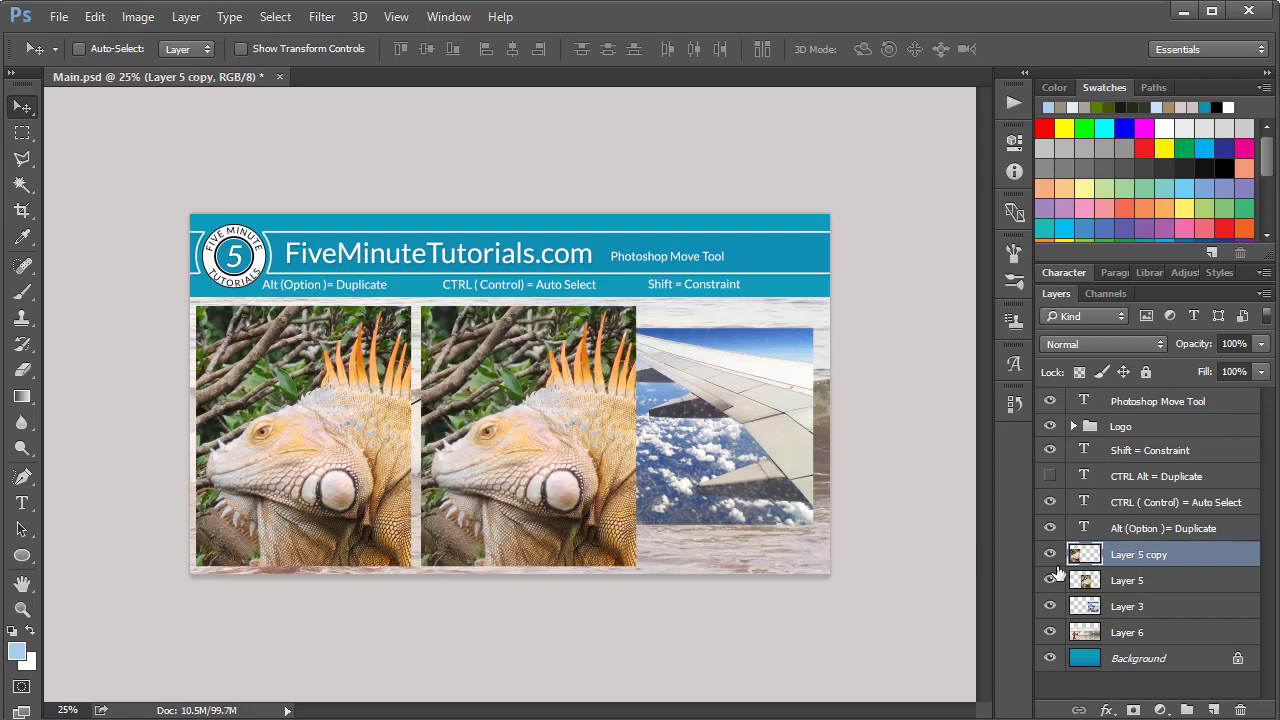
mouse_move(290, 455)
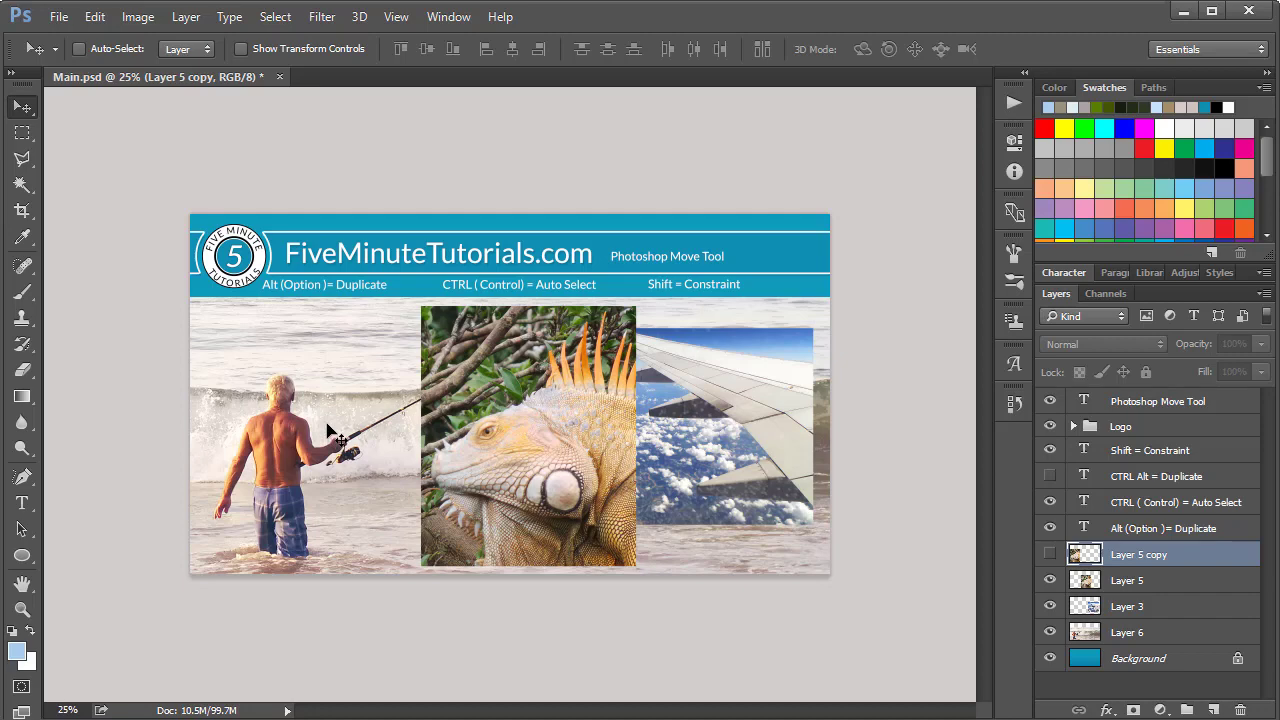
mouse_move(347, 307)
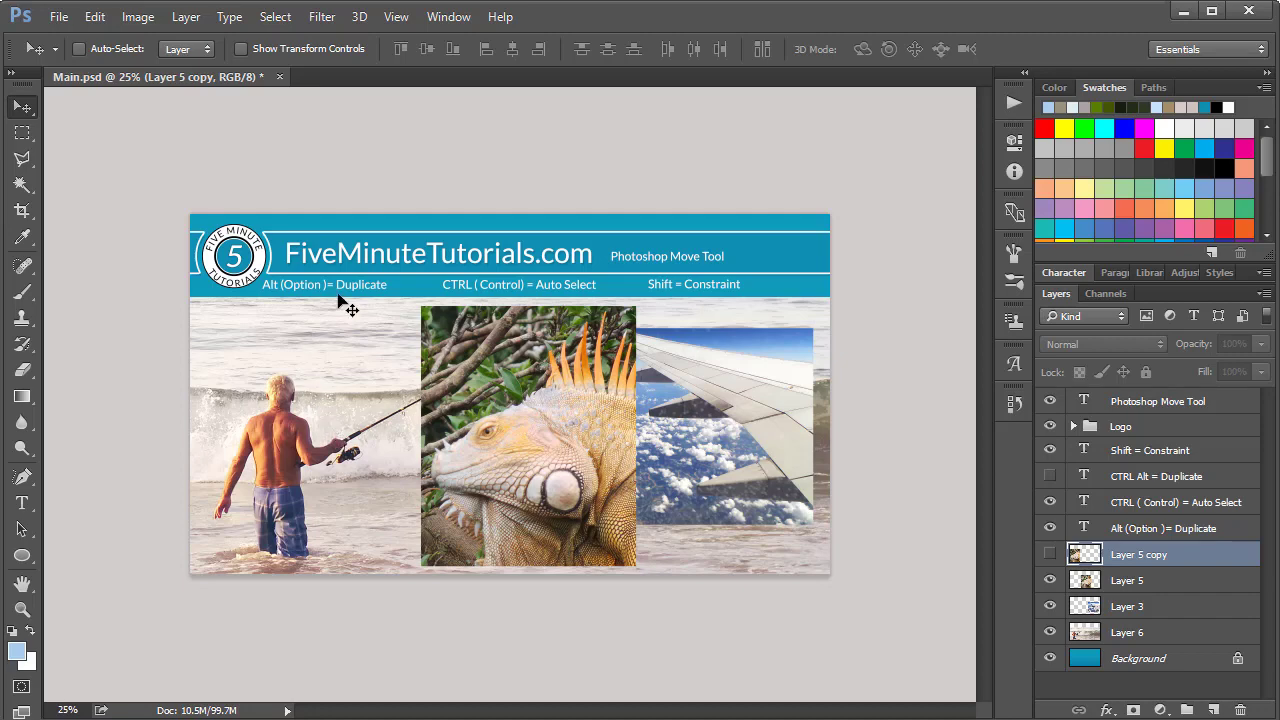